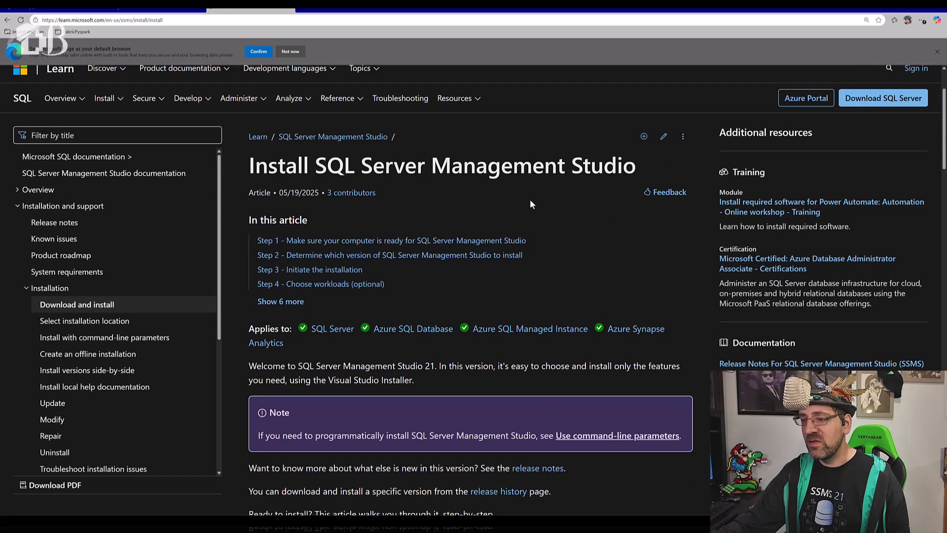
# - Download the SSMS 21 installer from Step 2 of the Microsoft Learn install article
pyautogui.scroll(-3)
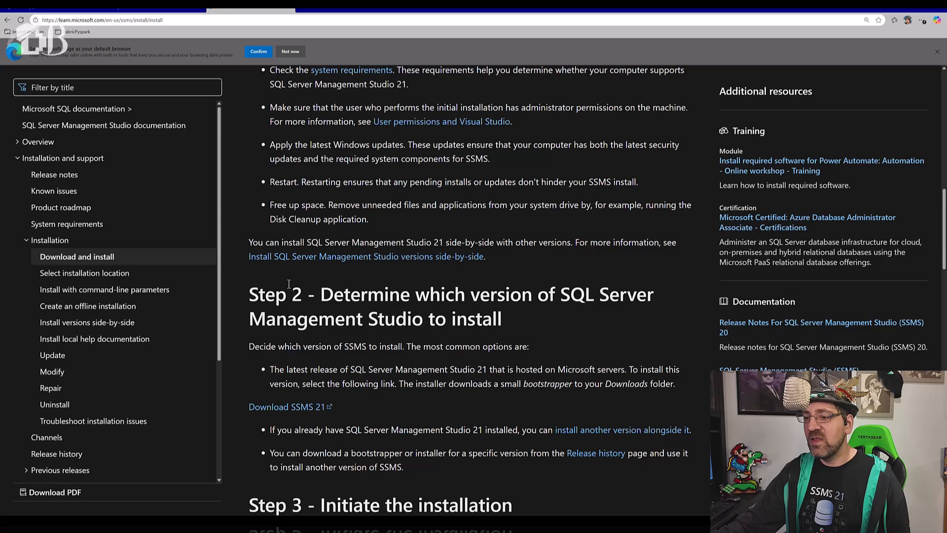
pyautogui.scroll(-3)
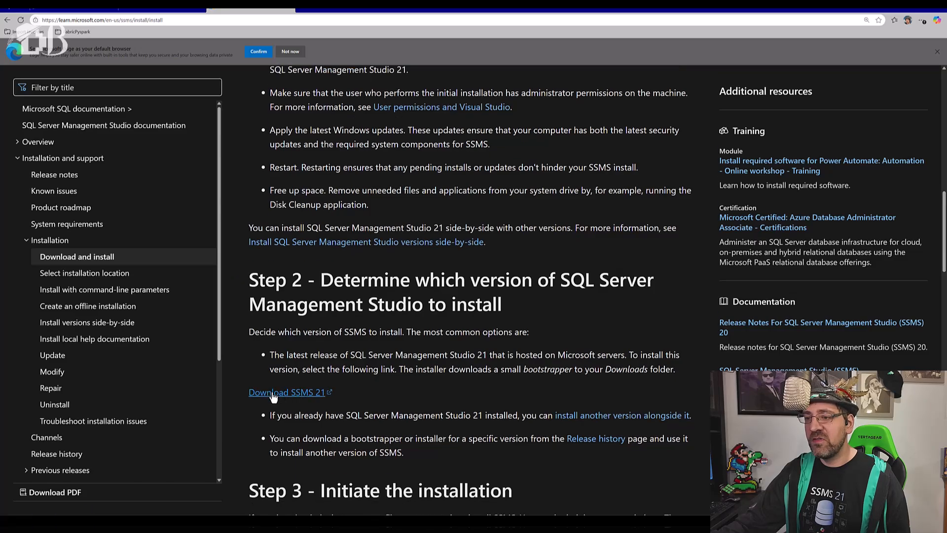
pyautogui.click(893, 19)
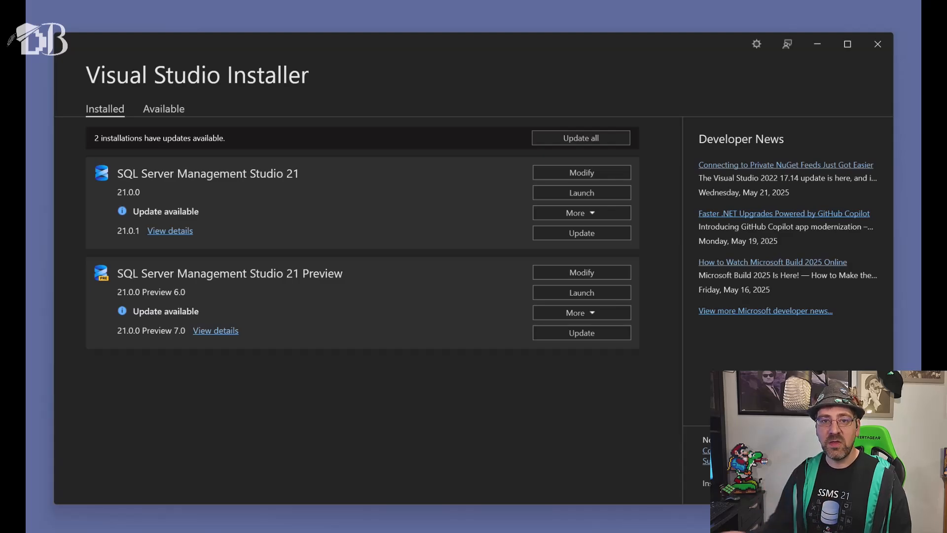
pyautogui.moveTo(378, 202)
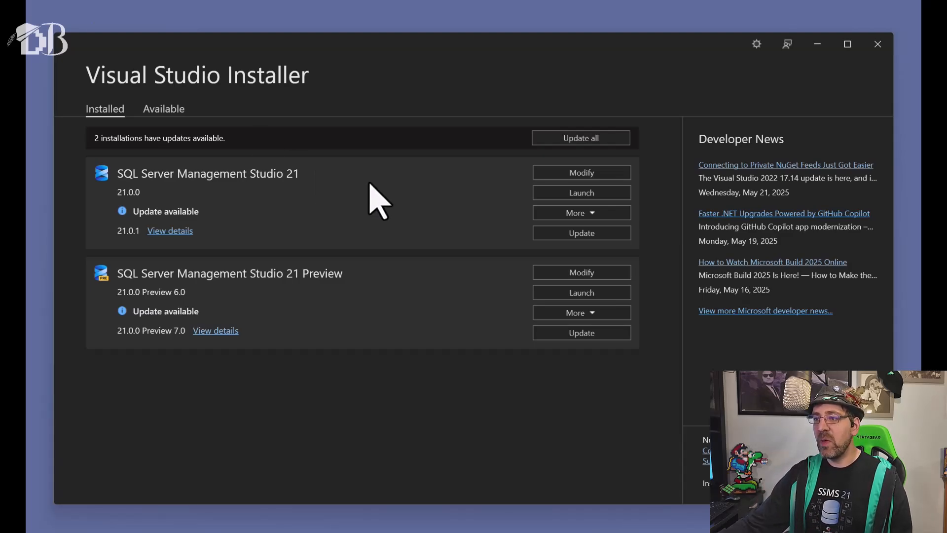
# - Modify SQL Server Management Studio 21 and confirm the AI Assistance workload is ticked
pyautogui.click(580, 171)
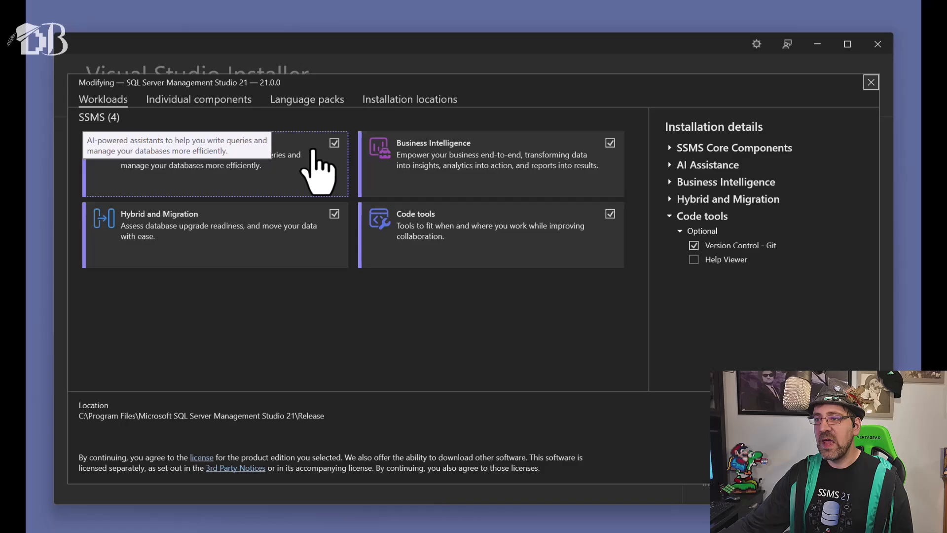
pyautogui.moveTo(336, 151)
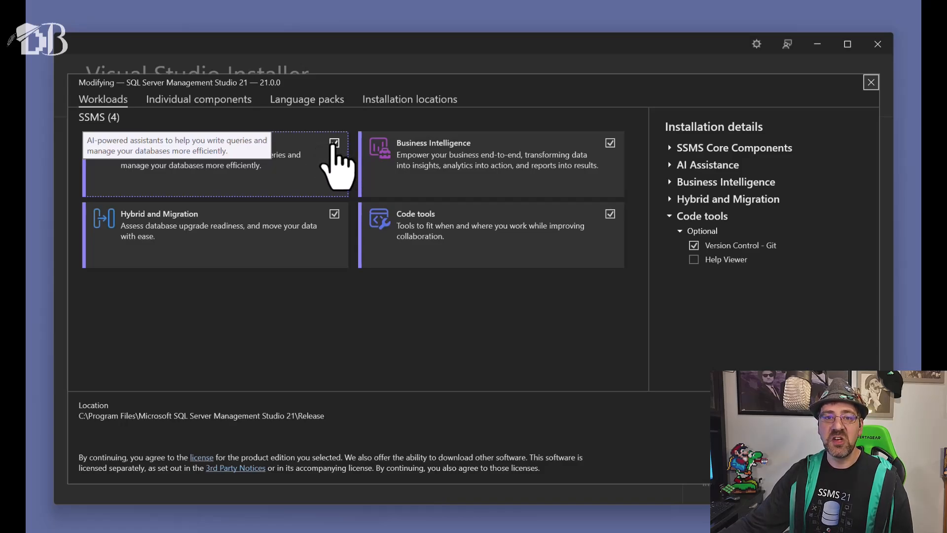
pyautogui.moveTo(364, 359)
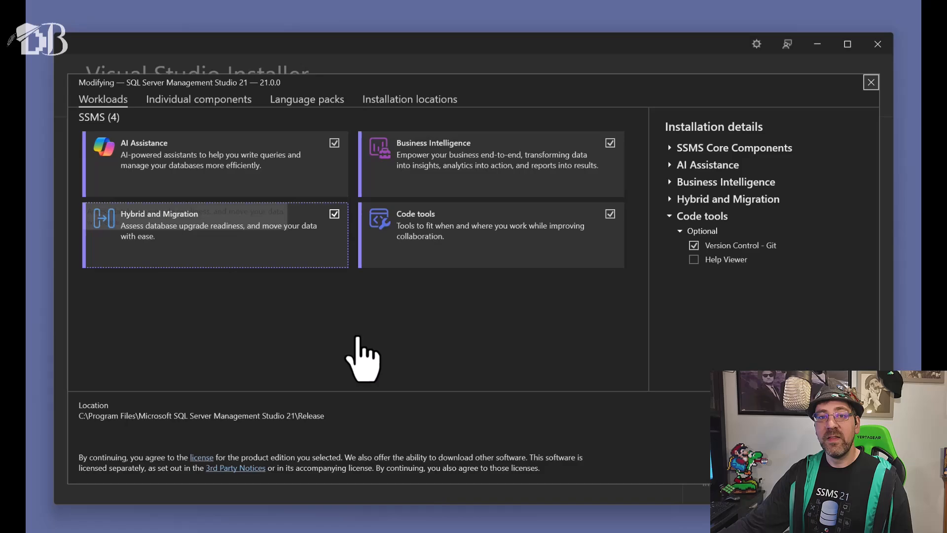
pyautogui.moveTo(372, 365)
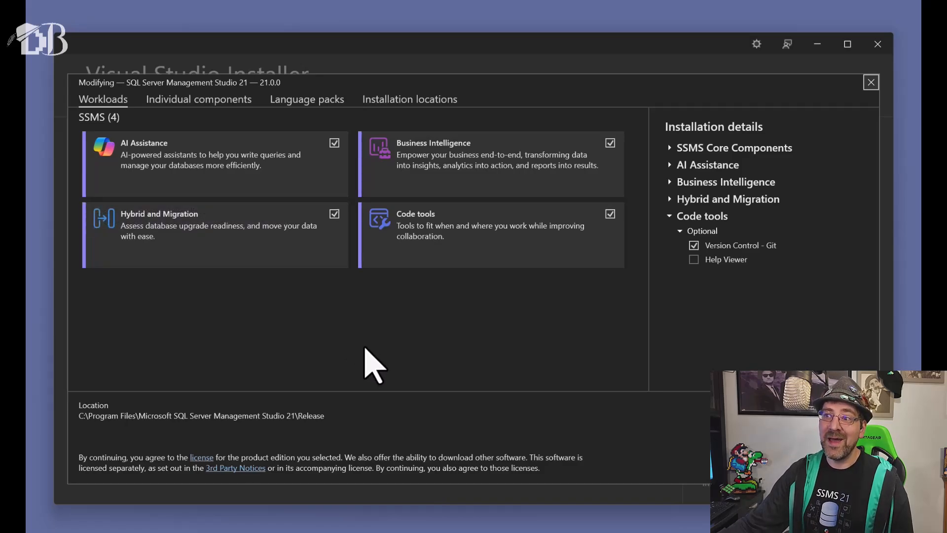
pyautogui.moveTo(289, 178)
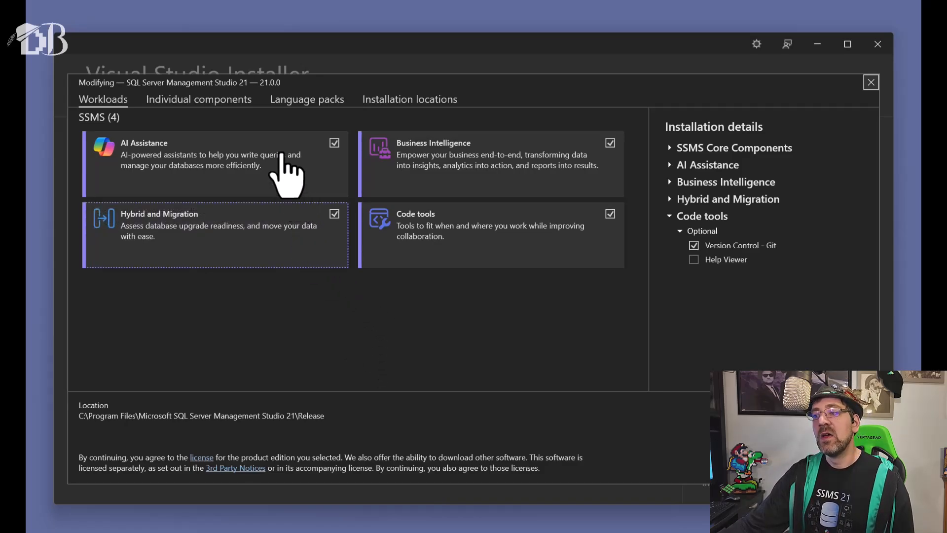
pyautogui.moveTo(287, 175)
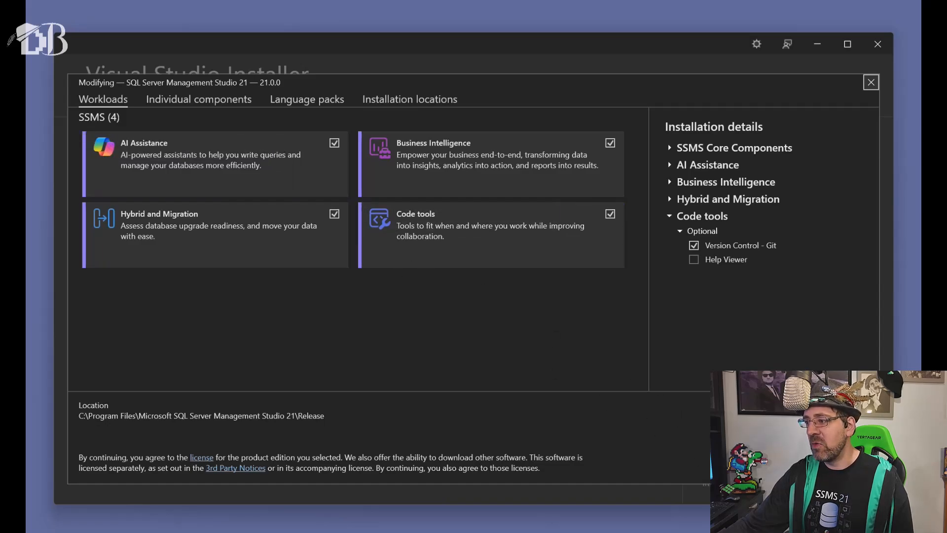
pyautogui.click(870, 82)
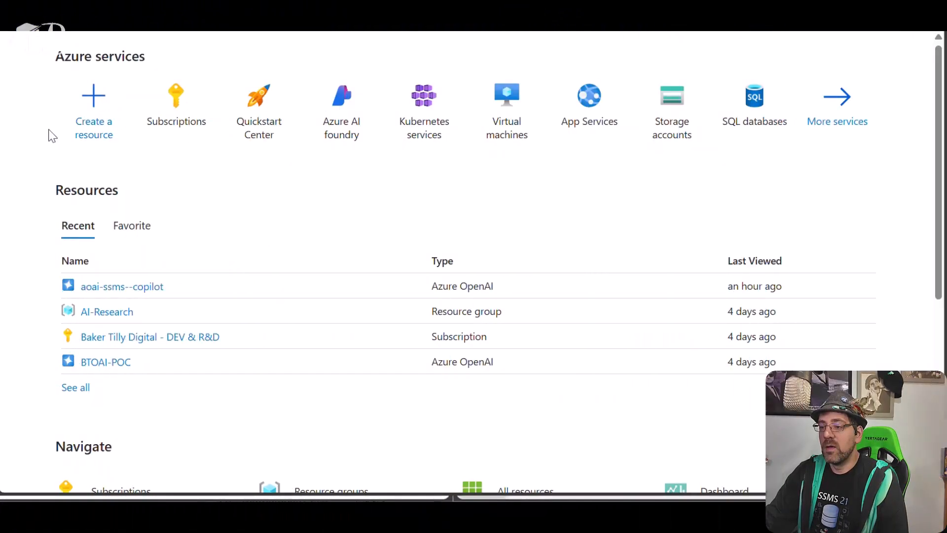
# - Start a new Azure OpenAI resource in the existing AI-Research resource group
pyautogui.click(93, 99)
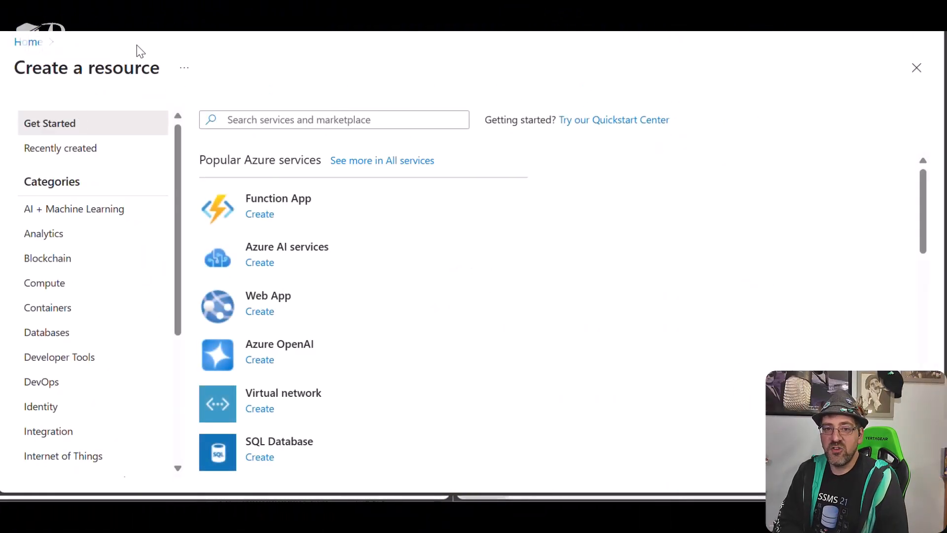
pyautogui.moveTo(259, 359)
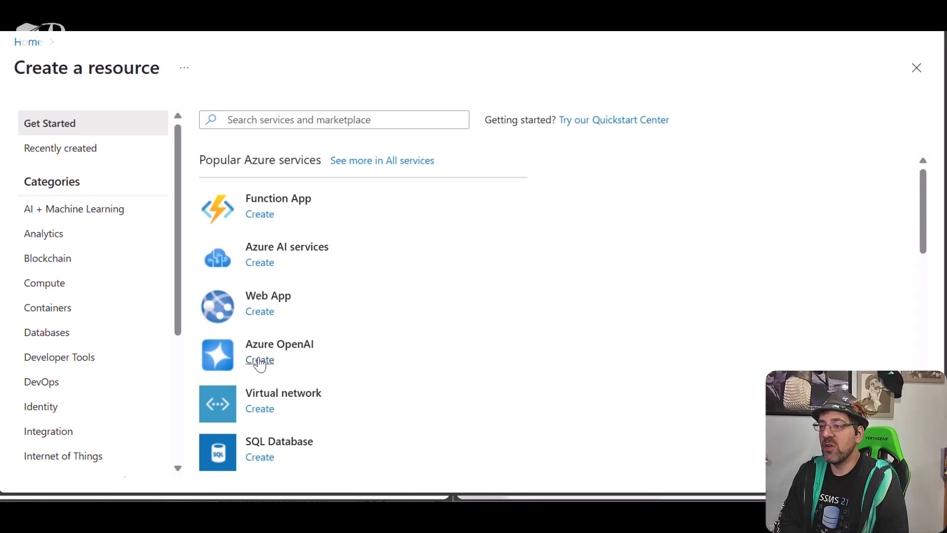
pyautogui.click(260, 359)
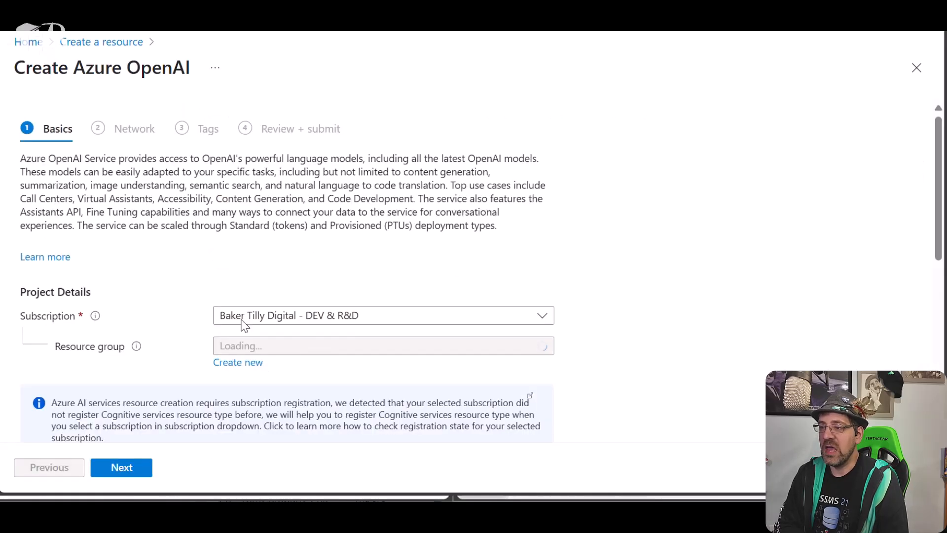
pyautogui.click(382, 345)
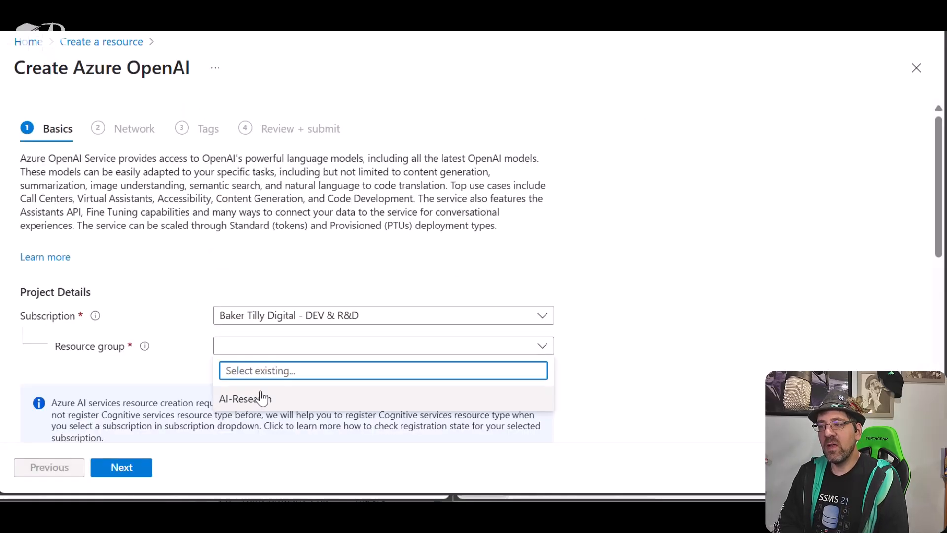
pyautogui.scroll(-3)
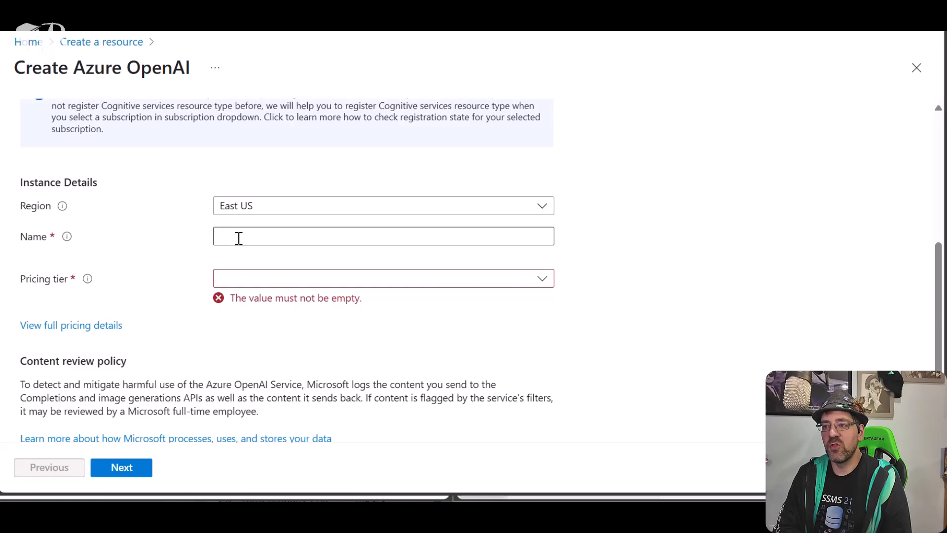
# - Name the resource aoai-ssms-copilot with Standard S0 pricing and continue to Network
pyautogui.click(382, 236)
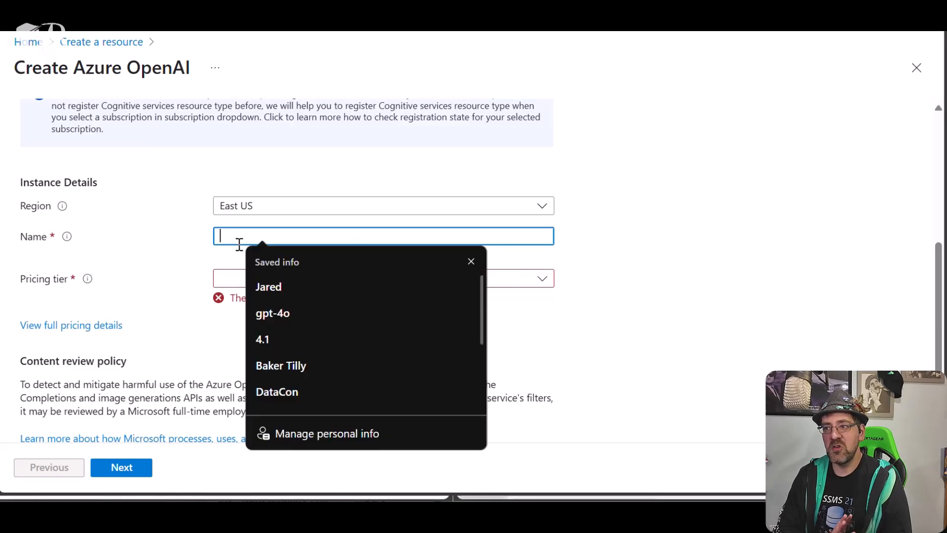
pyautogui.write('aoai-ssms--copilot')
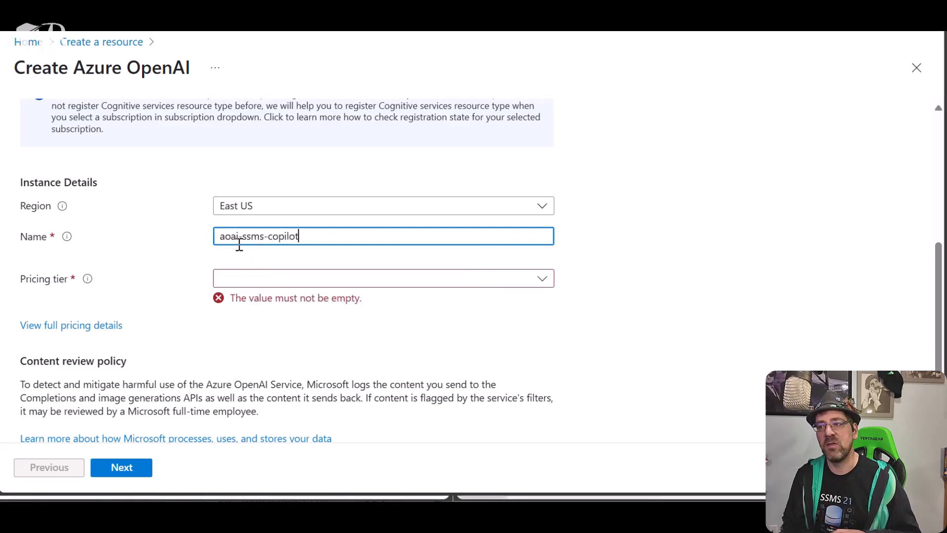
pyautogui.click(382, 278)
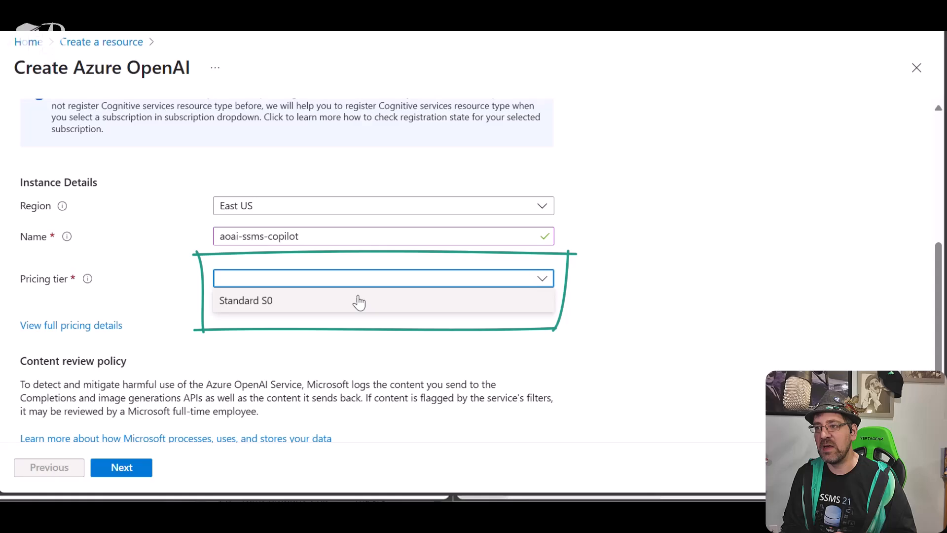
pyautogui.click(245, 300)
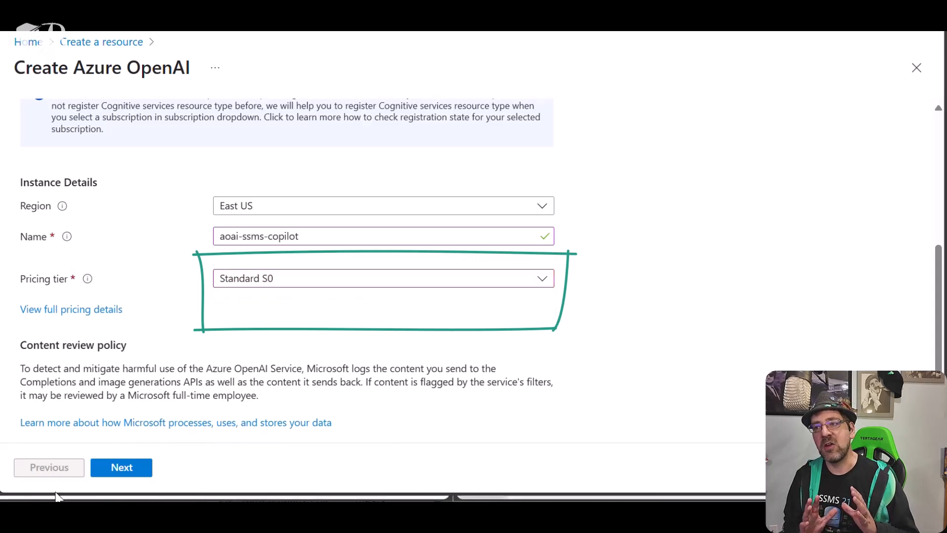
pyautogui.click(120, 466)
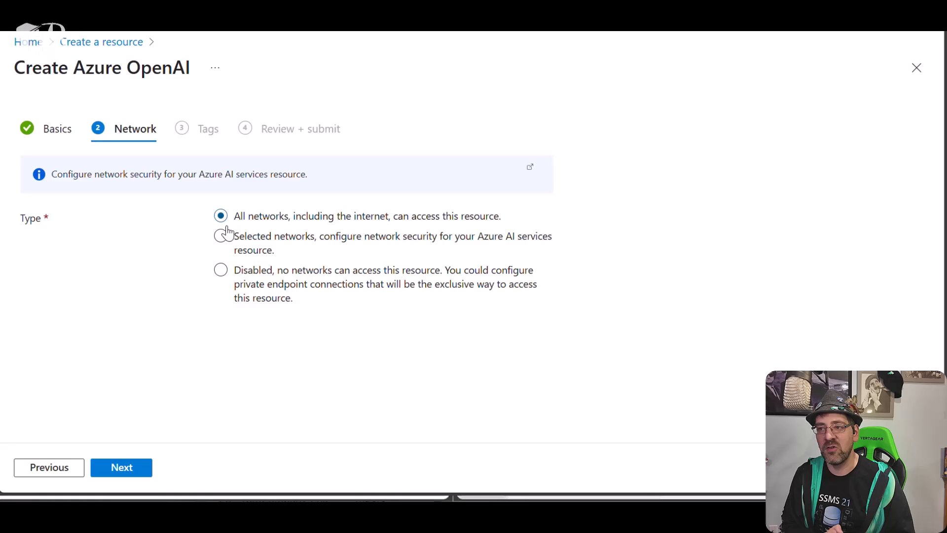
# - Create aoai-ssms-copilot with All networks and no tags, then go to the deployed resource
pyautogui.click(120, 467)
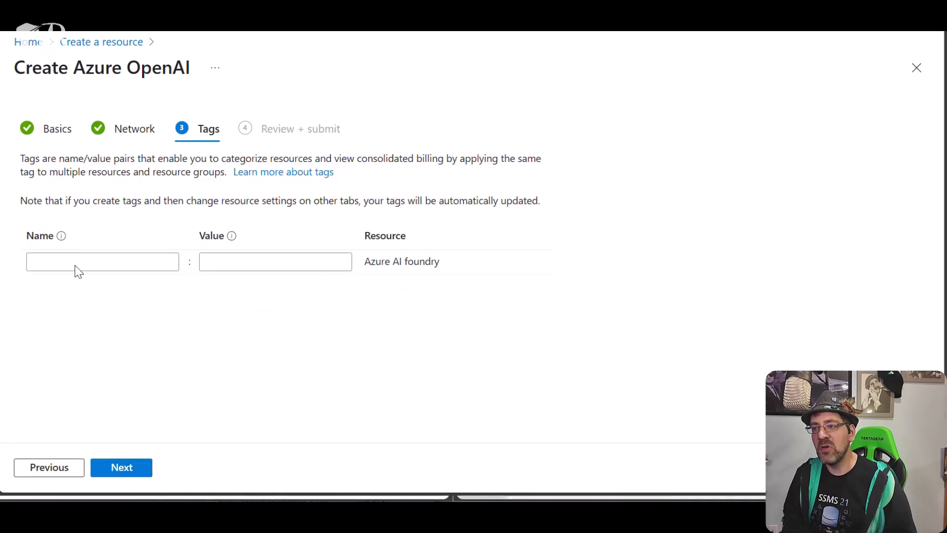
pyautogui.click(121, 467)
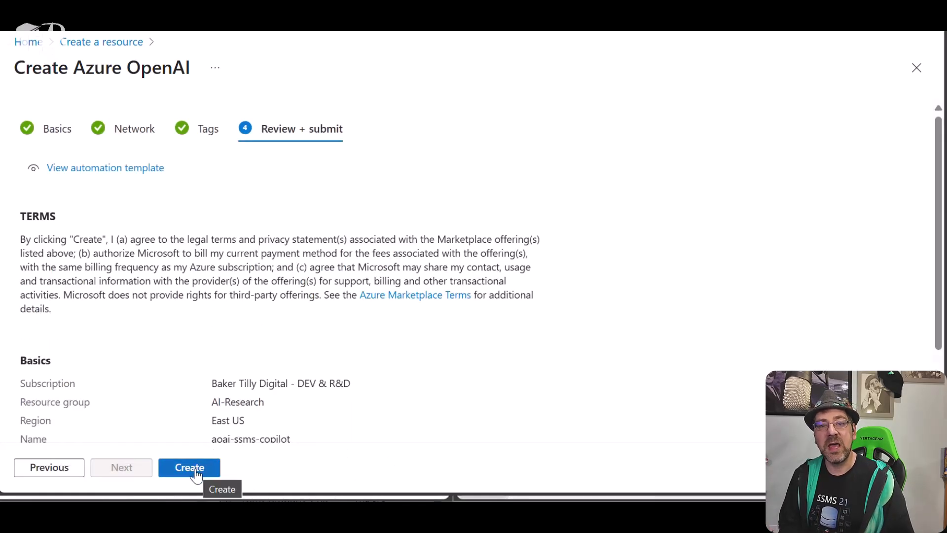
pyautogui.click(190, 466)
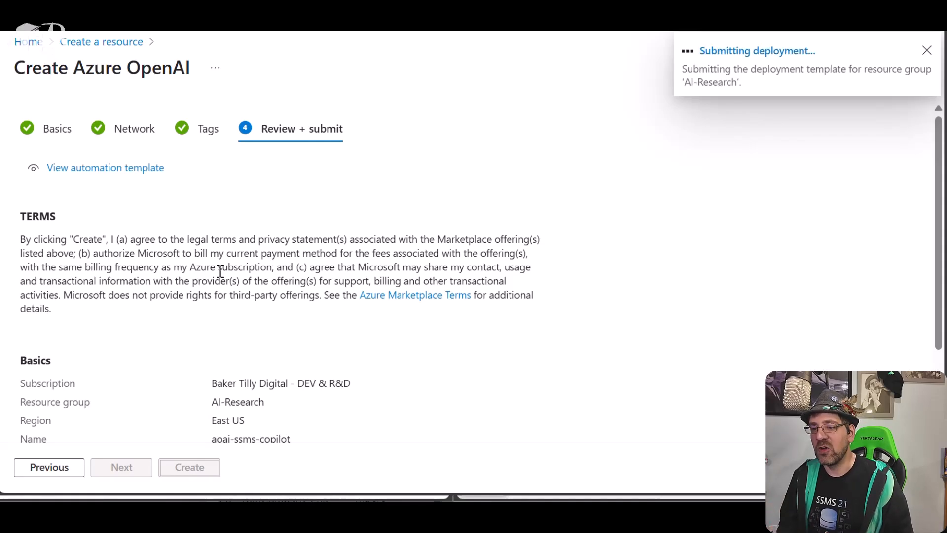
pyautogui.click(190, 467)
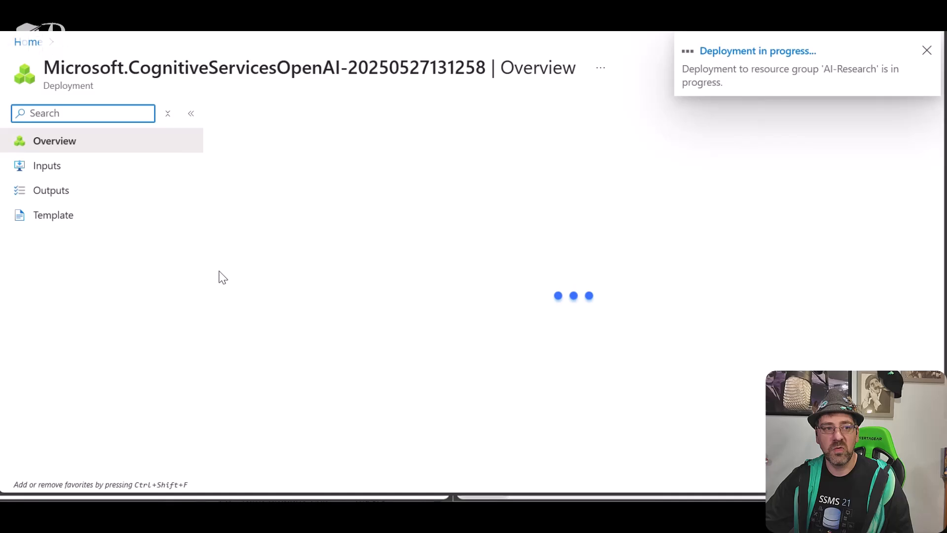
pyautogui.click(927, 50)
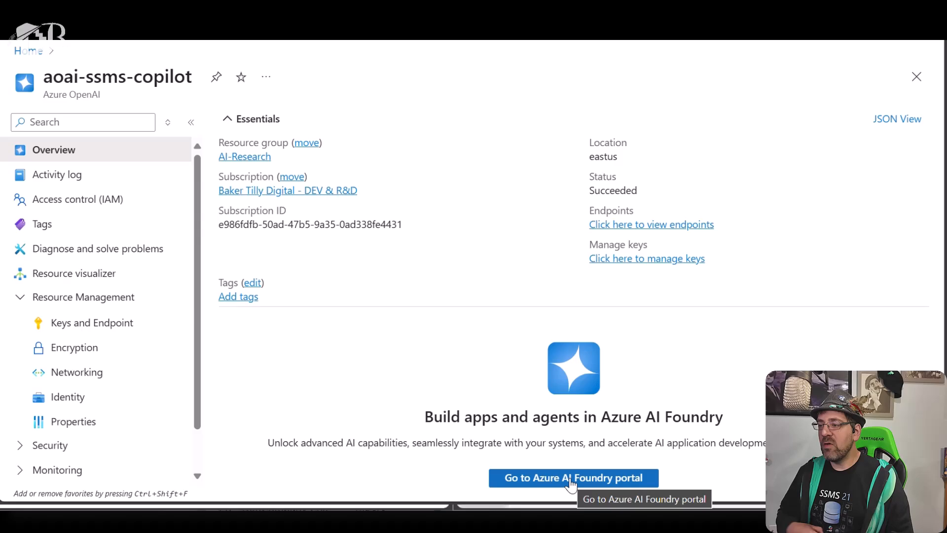
# - Review KEY 1 and the Endpoint for aoai-ssms-copilot under Keys and Endpoint
pyautogui.click(93, 322)
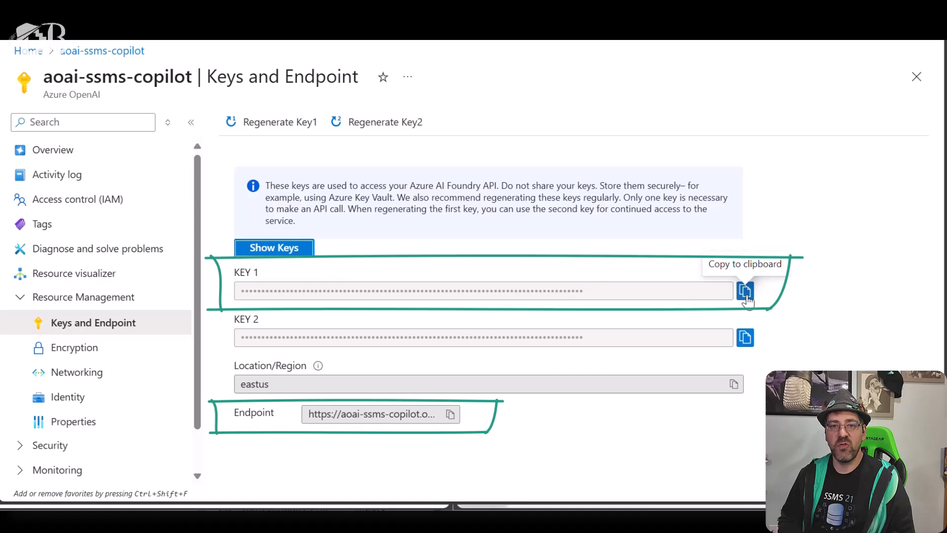
pyautogui.moveTo(451, 413)
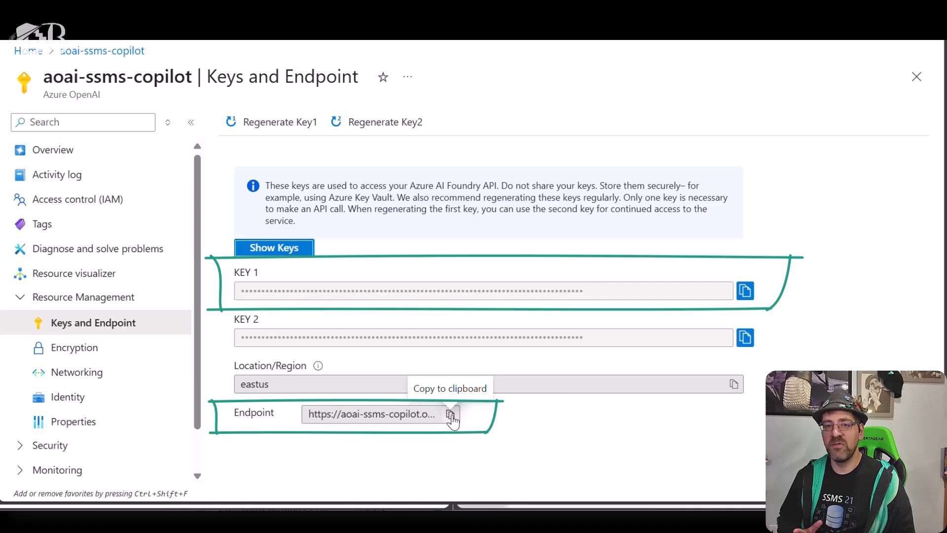
pyautogui.moveTo(348, 479)
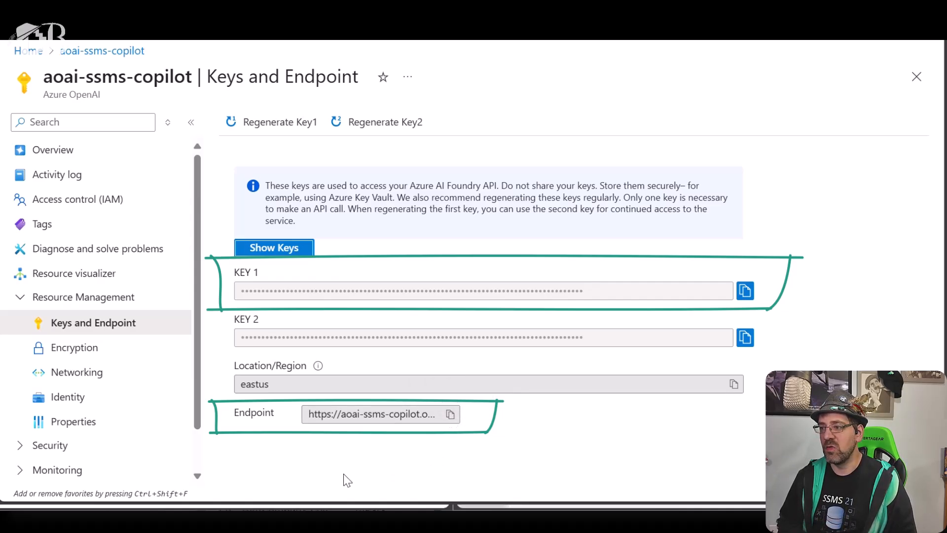
pyautogui.click(53, 150)
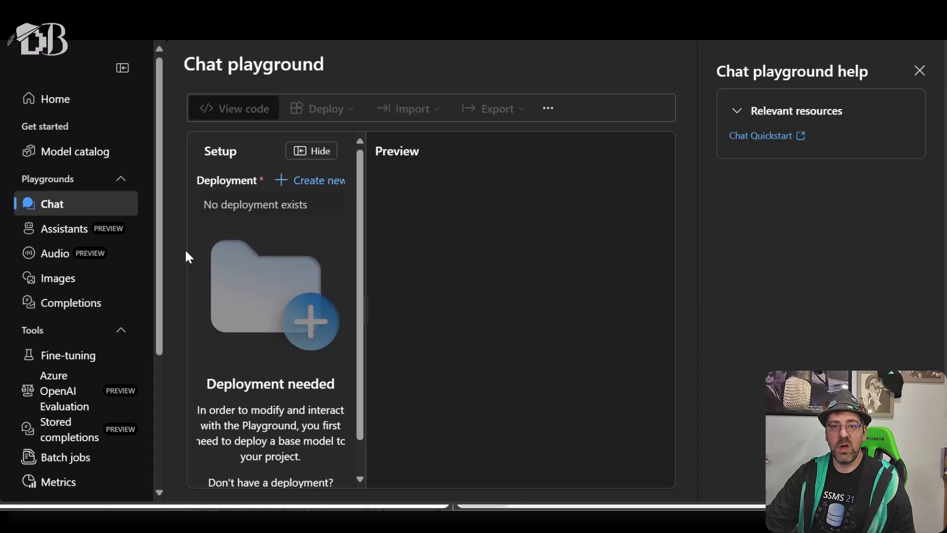
pyautogui.moveTo(462, 257)
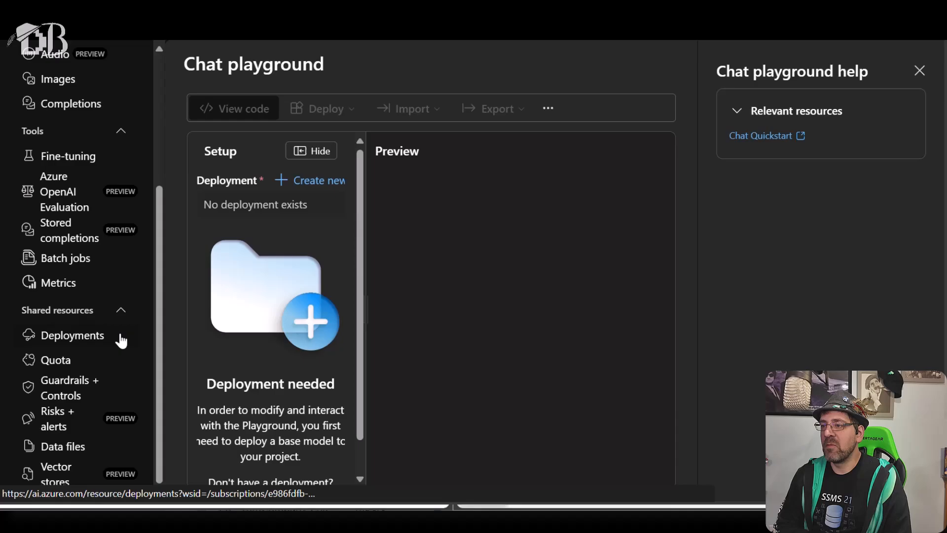
# - Start a base model deployment from Deployments and select gpt-4o from the search results
pyautogui.click(73, 335)
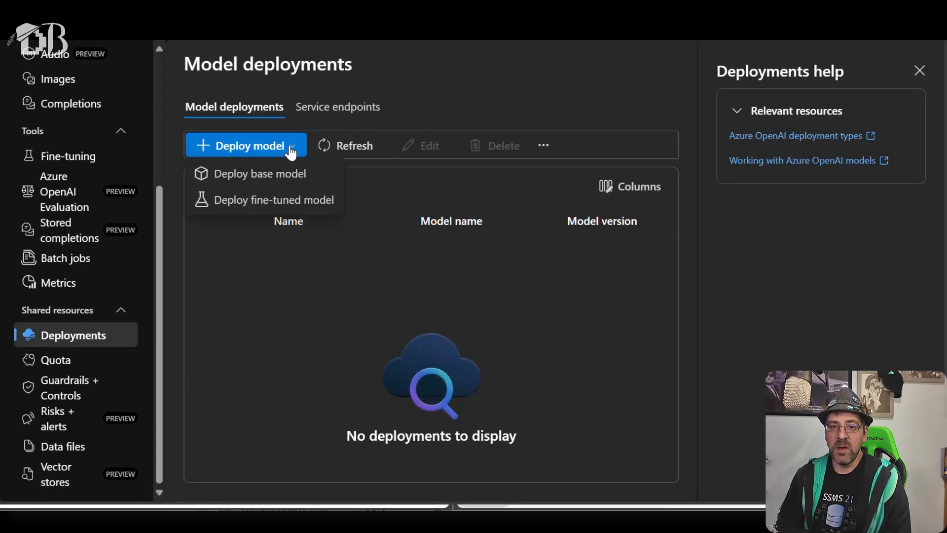
pyautogui.moveTo(264, 173)
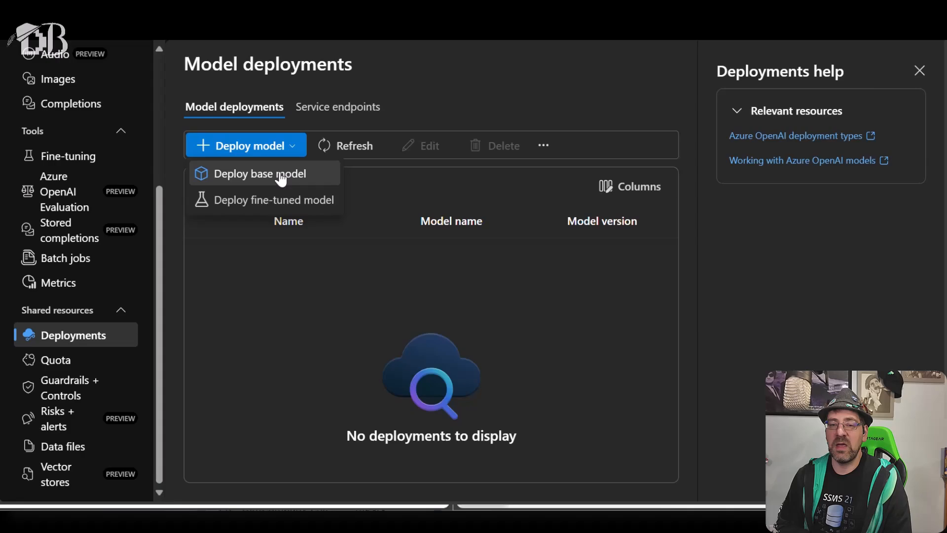
pyautogui.click(251, 174)
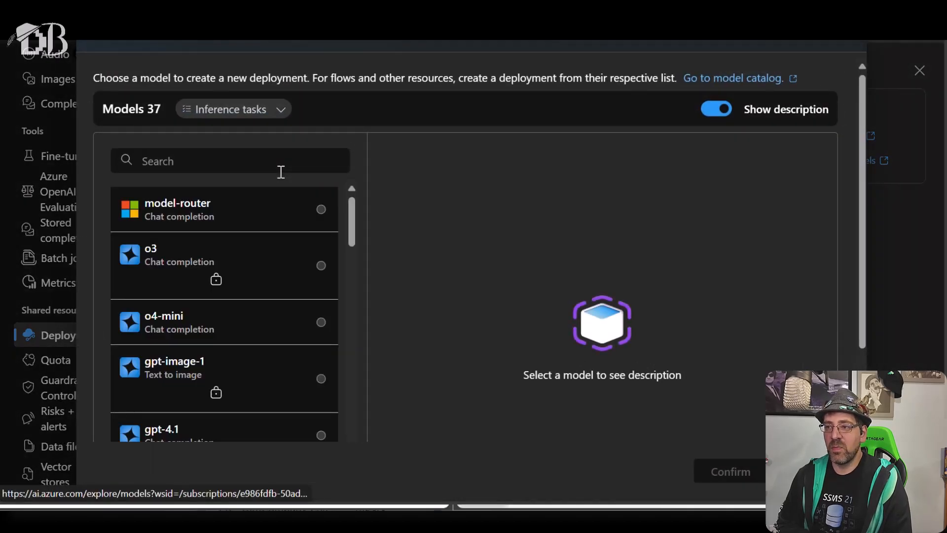
pyautogui.click(230, 161)
pyautogui.write('gpt-4o')
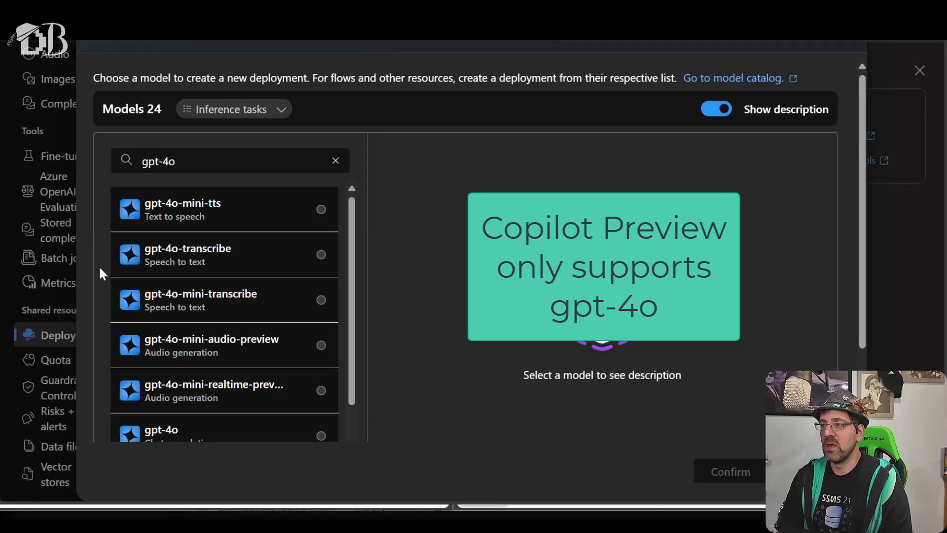
pyautogui.click(181, 429)
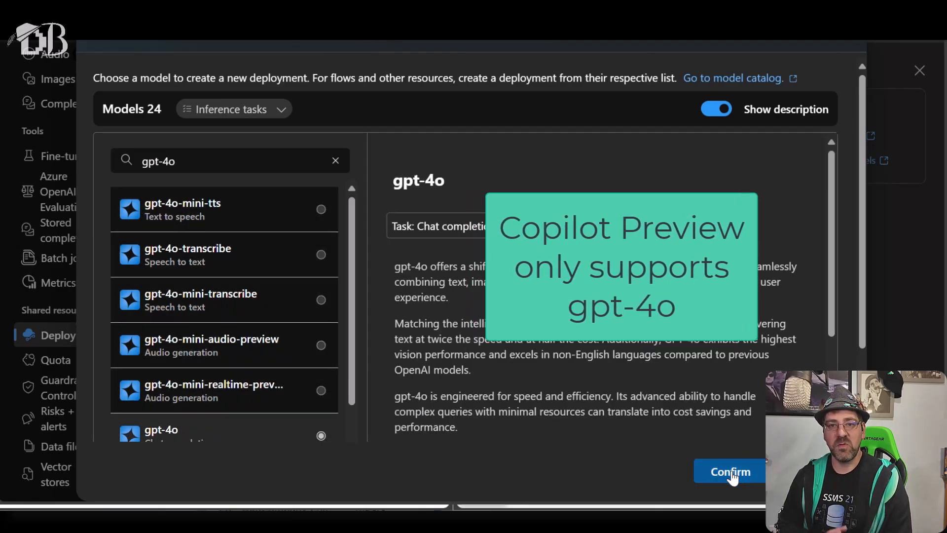
# - Confirm gpt-4o and name the deployment gpt-4o-ssms, keeping Global Standard
pyautogui.click(730, 471)
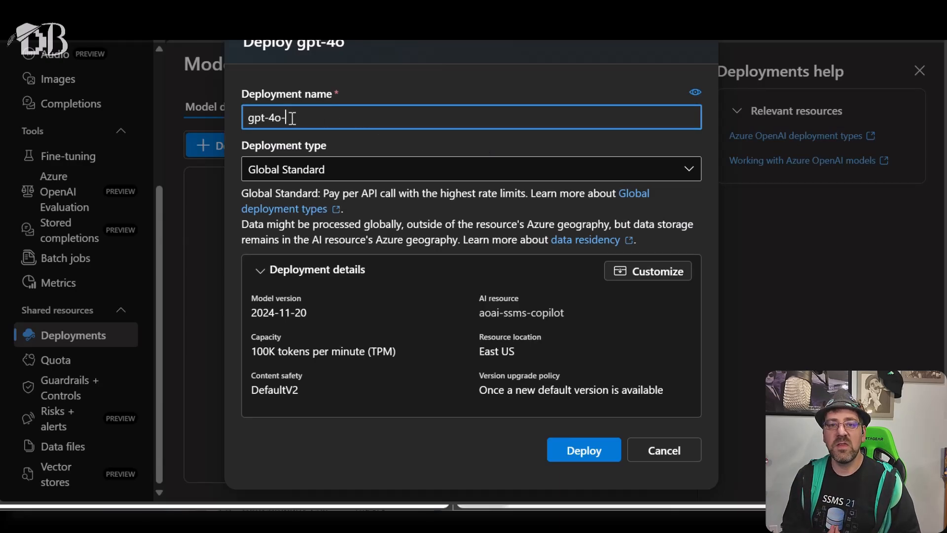
pyautogui.write('ssms')
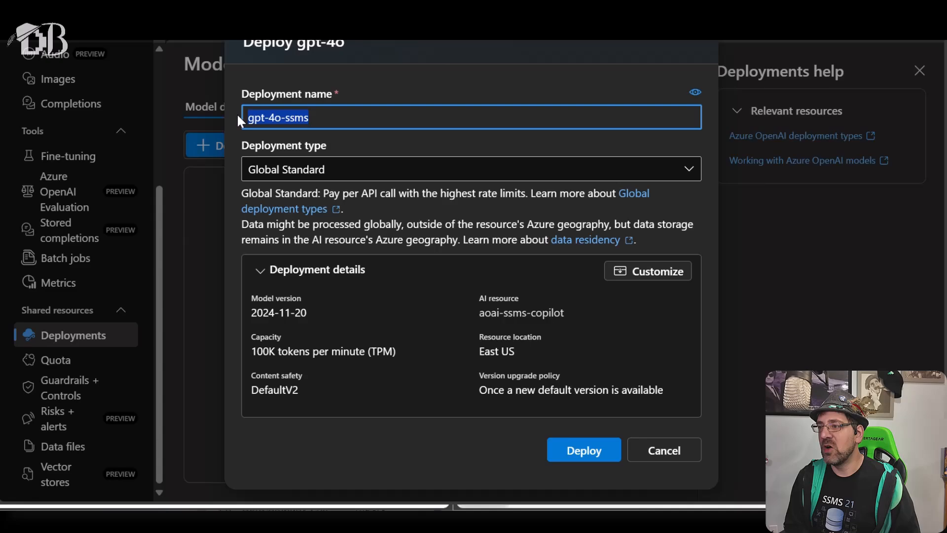
pyautogui.moveTo(313, 126)
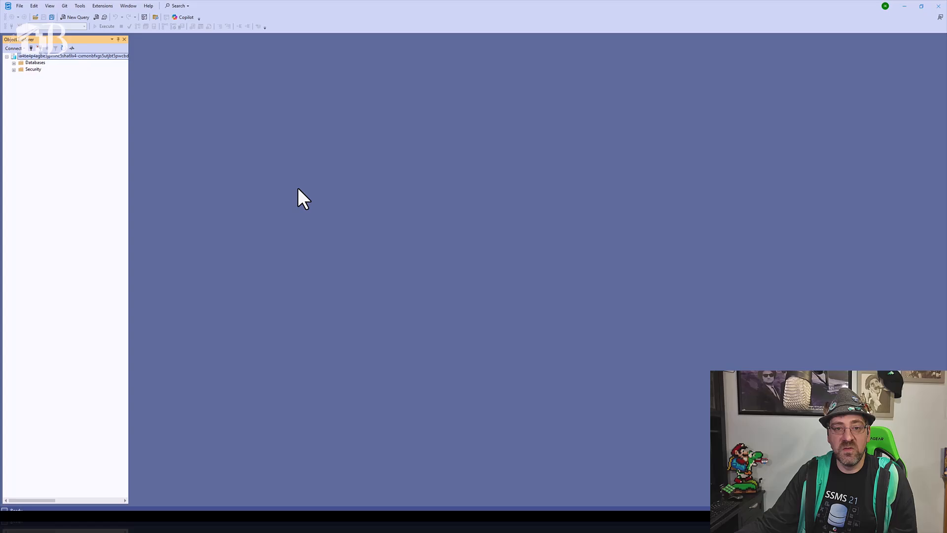
pyautogui.moveTo(190, 21)
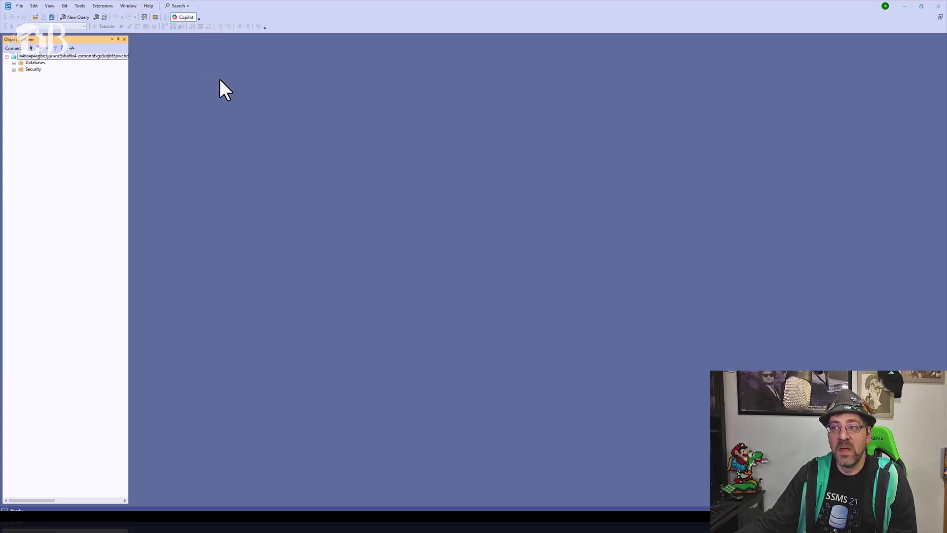
# - Launch the Welcome to Copilot dialog from the SSMS toolbar
pyautogui.click(186, 17)
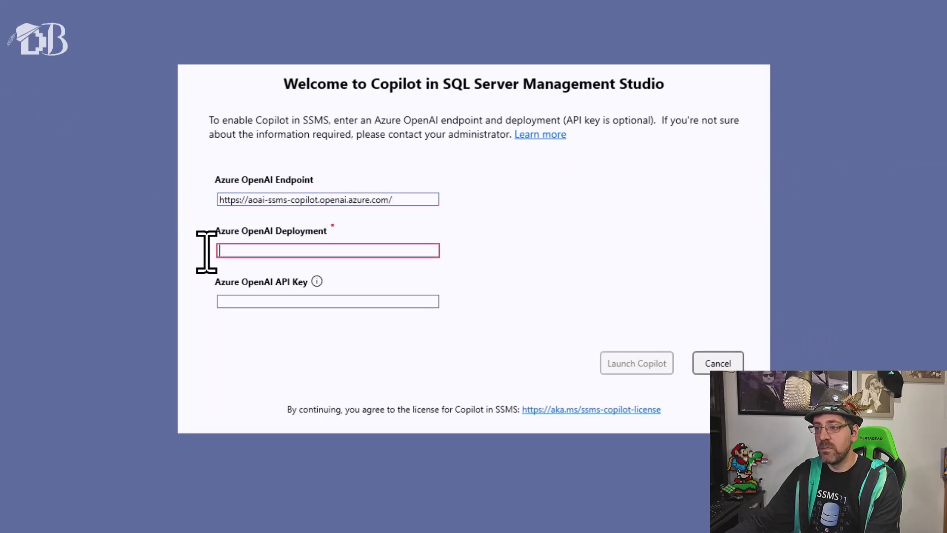
# - Enter deployment gpt-4o-ssms and the API key, then launch Copilot
pyautogui.write('gpt-4o-ssms')
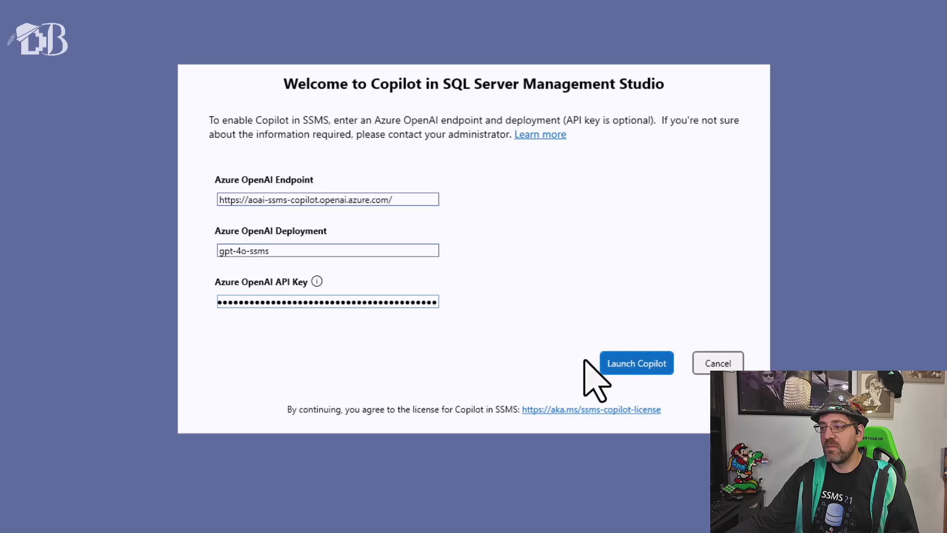
pyautogui.click(636, 363)
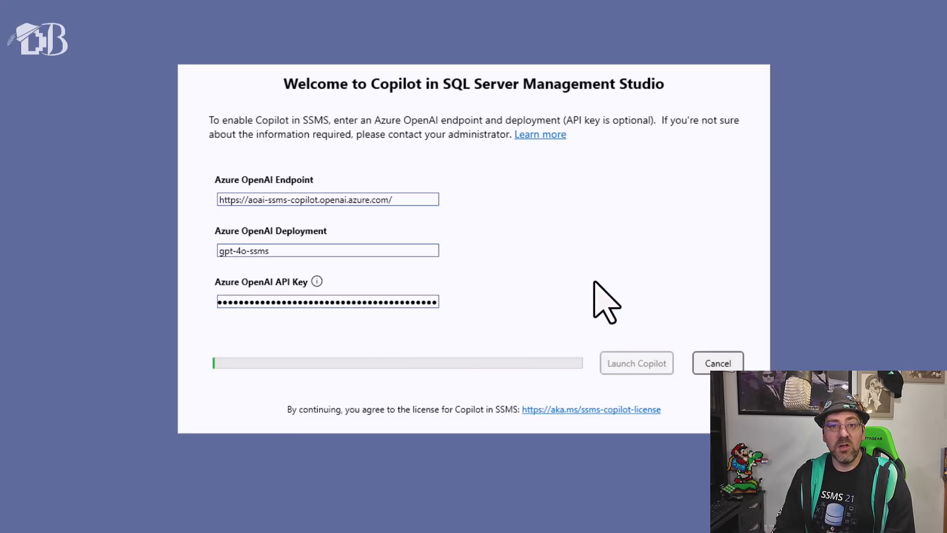
pyautogui.click(717, 363)
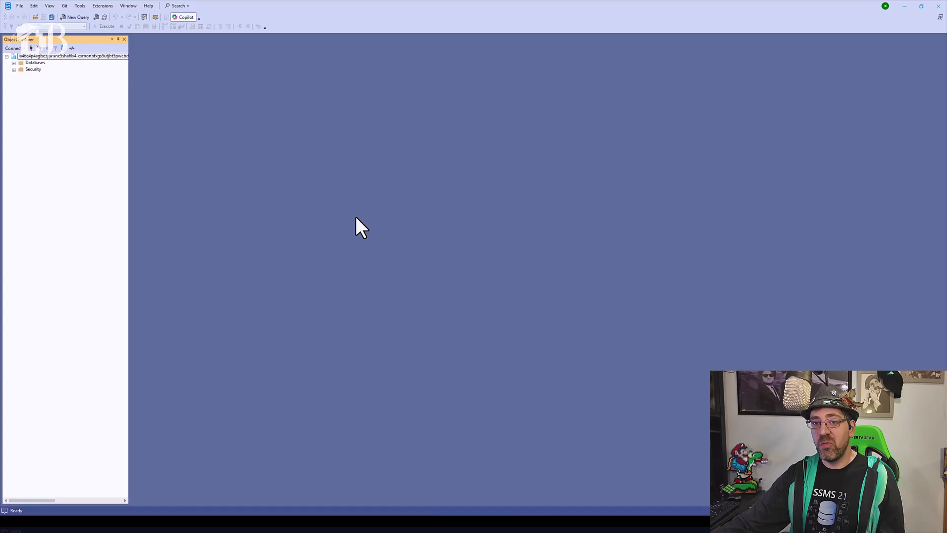
pyautogui.moveTo(354, 222)
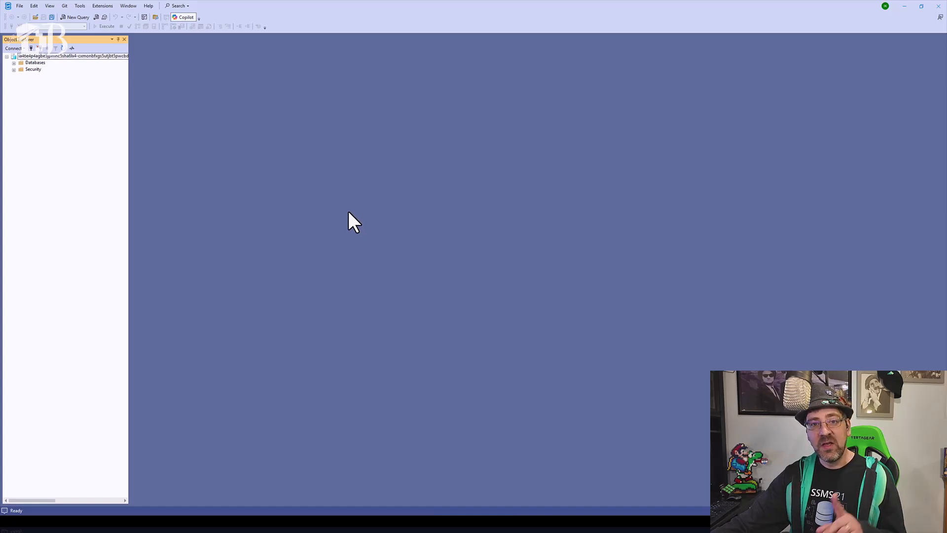
pyautogui.moveTo(78, 6)
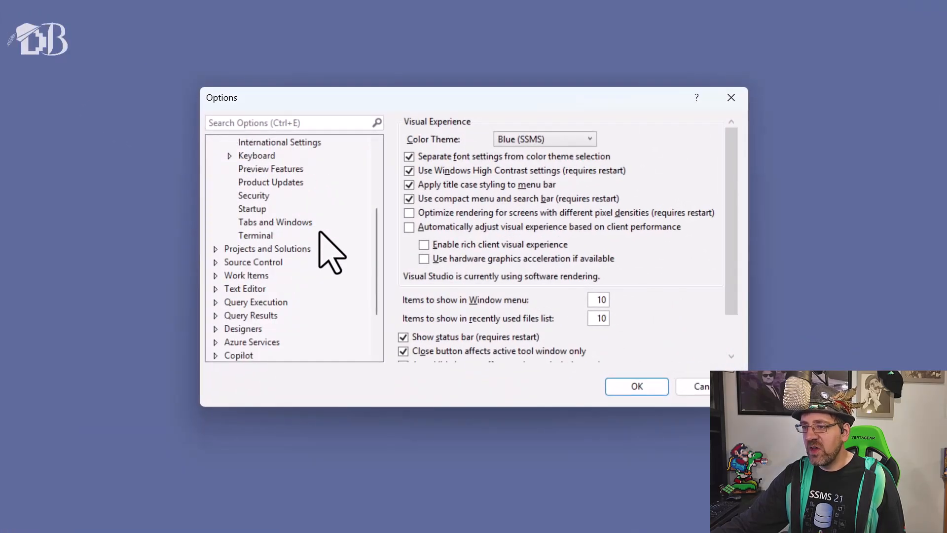
# - Show Copilot's Azure OpenAI Settings in the SSMS Options dialog
pyautogui.scroll(-3)
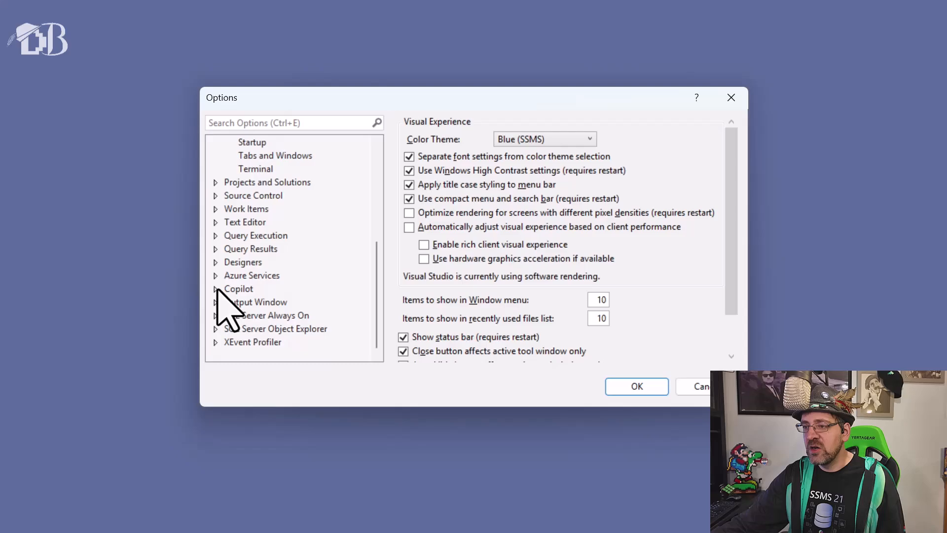
pyautogui.click(238, 288)
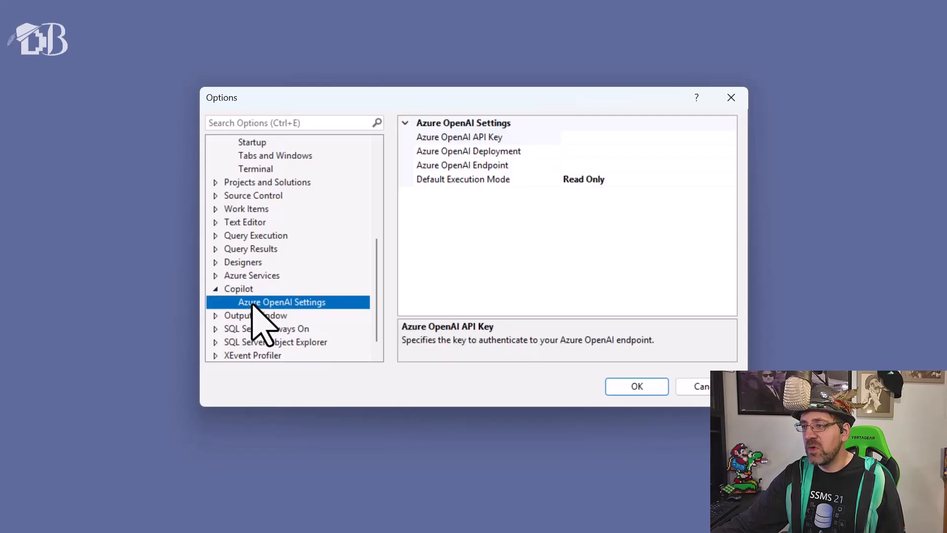
pyautogui.moveTo(574, 188)
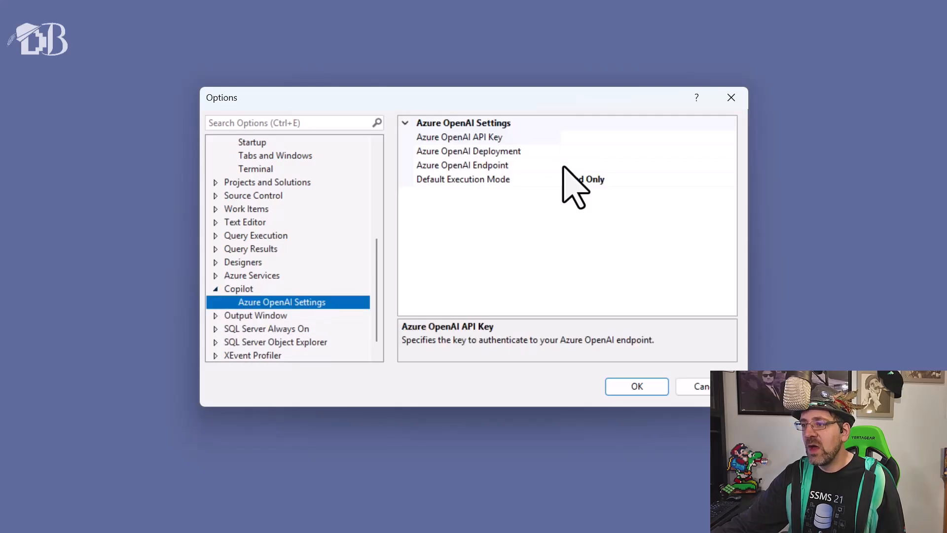
pyautogui.moveTo(584, 181)
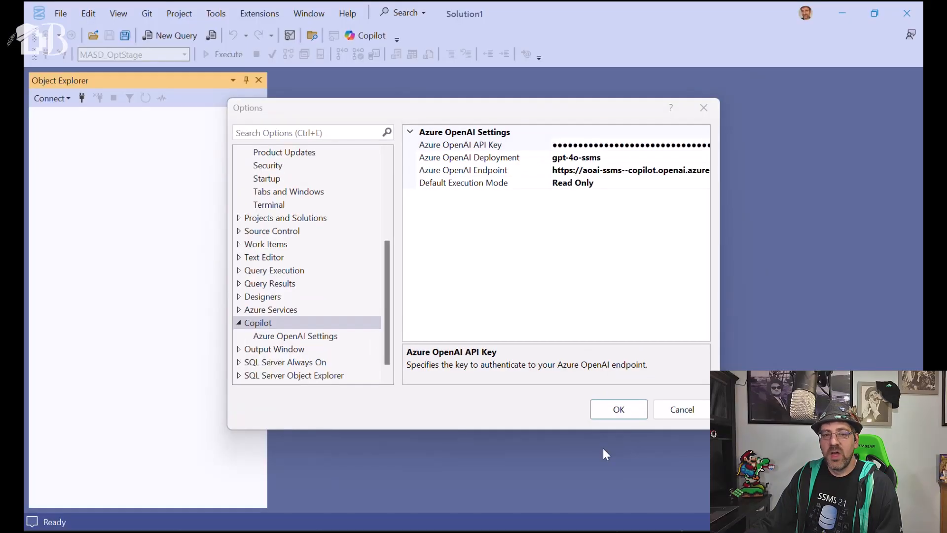
# - Close Options and ask Copilot in SSMS 'How can you help me'
pyautogui.click(618, 408)
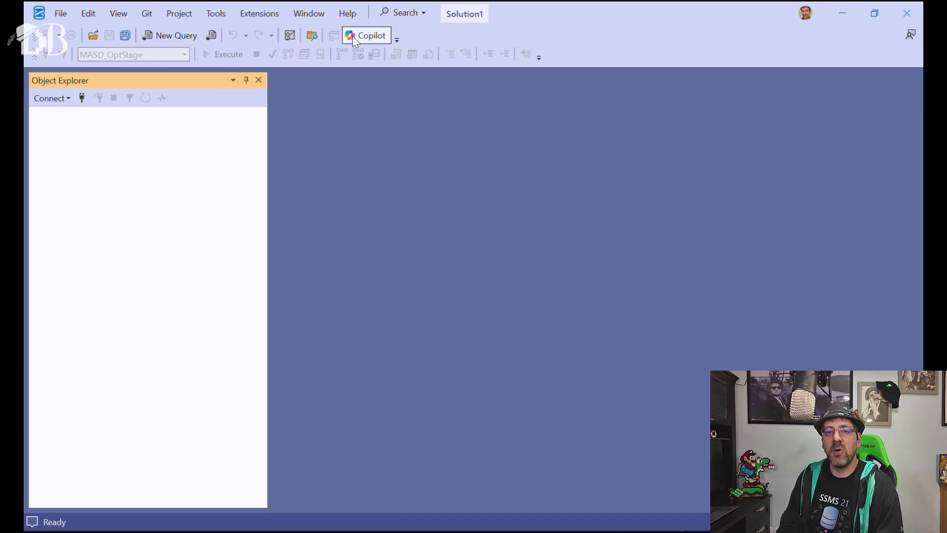
pyautogui.click(367, 35)
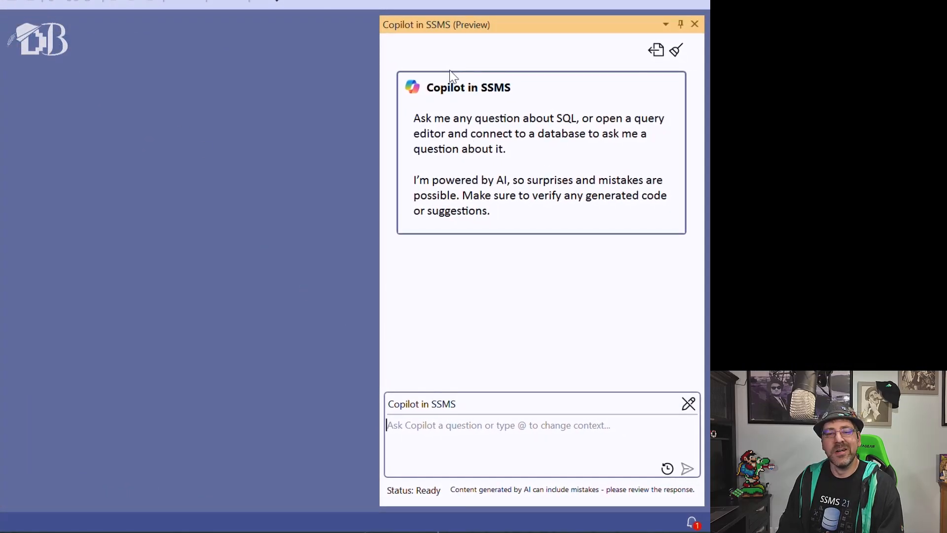
pyautogui.moveTo(490, 432)
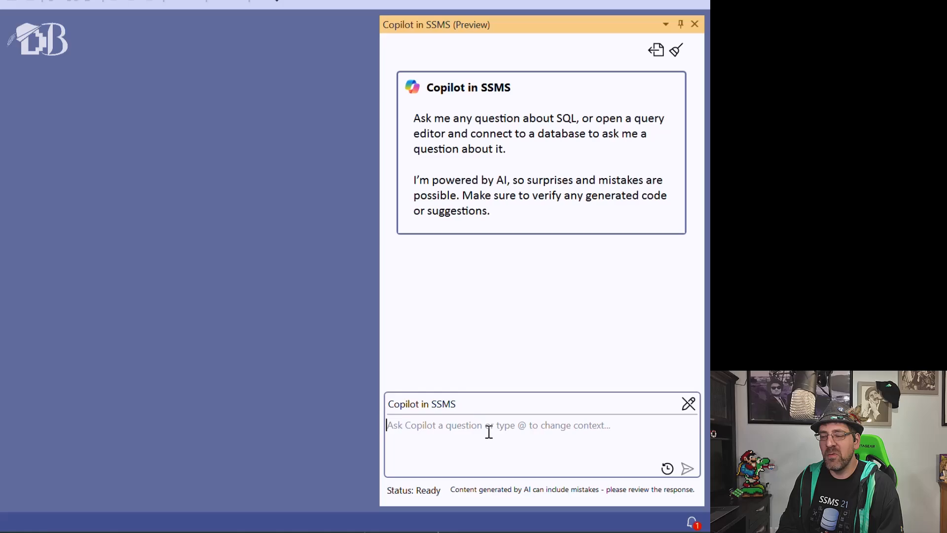
pyautogui.write('Ho')
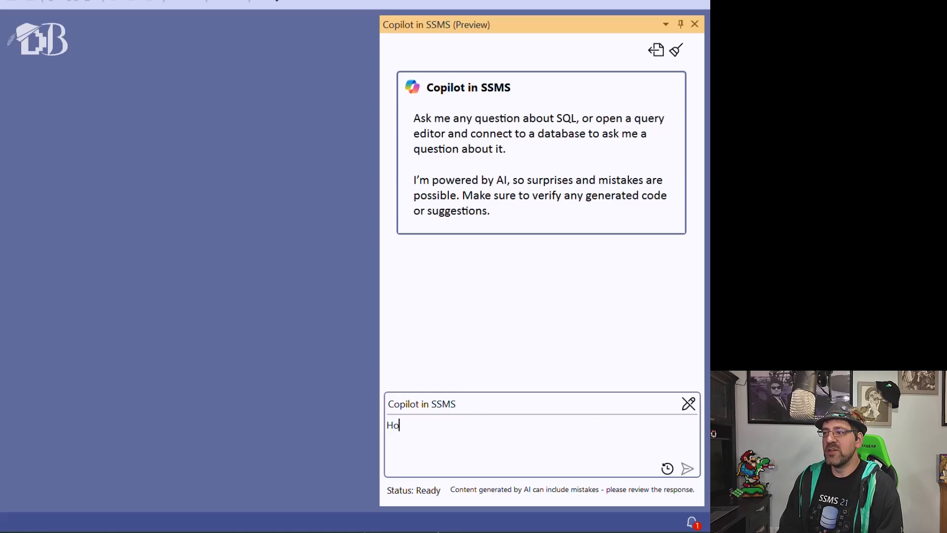
pyautogui.write('w can you help me')
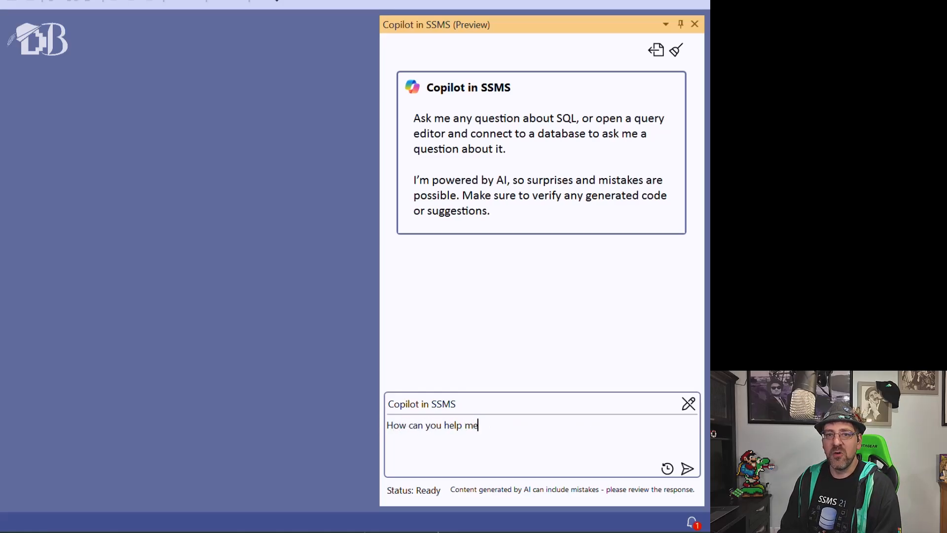
pyautogui.click(686, 467)
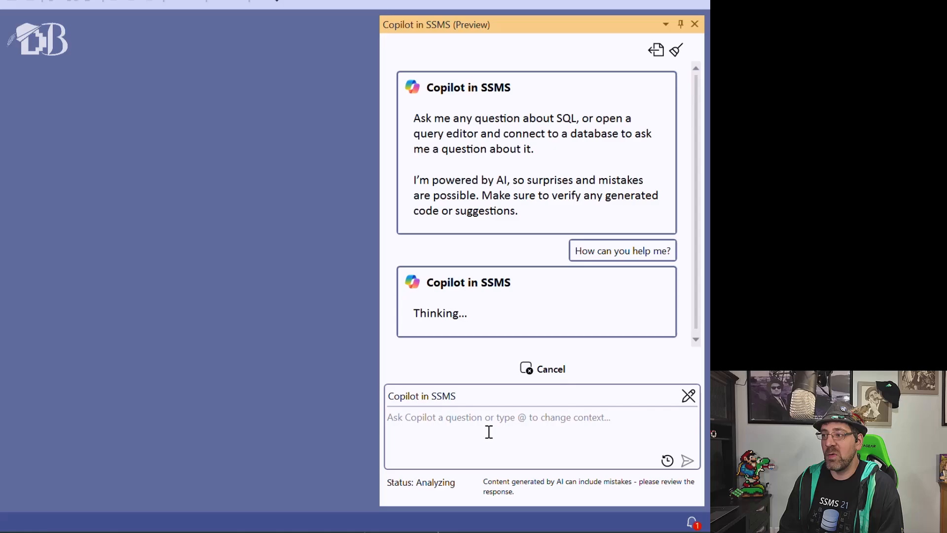